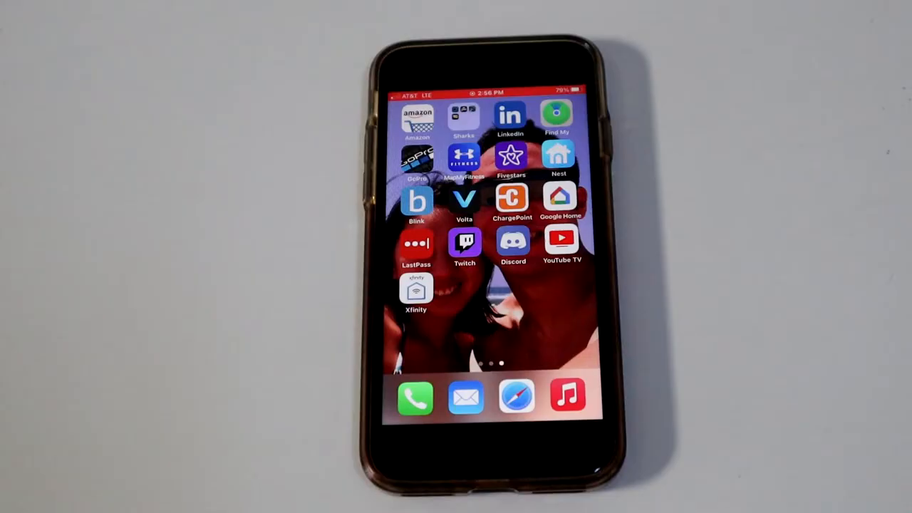
Step: Launch the Xfinity app from the home screen to reach device activation
click(416, 292)
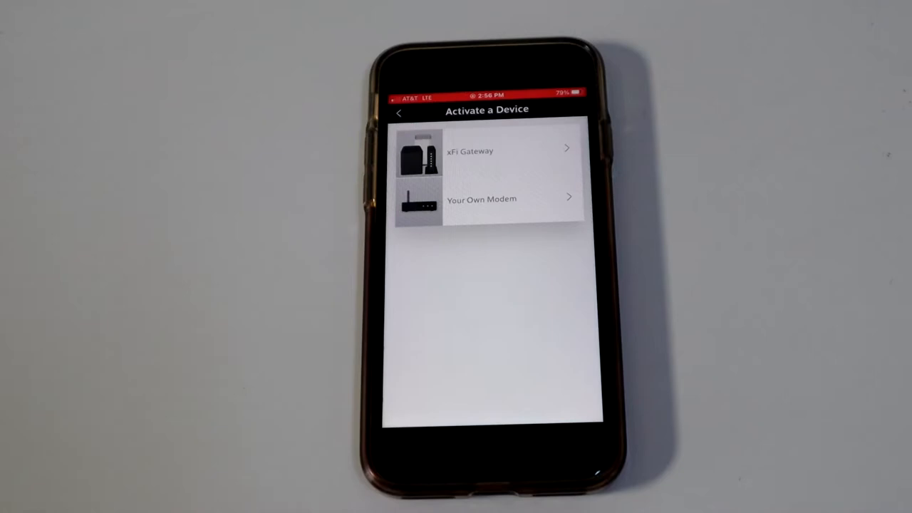
Step: Choose 'Your Own Modem' and start the modem activation walkthrough
click(482, 199)
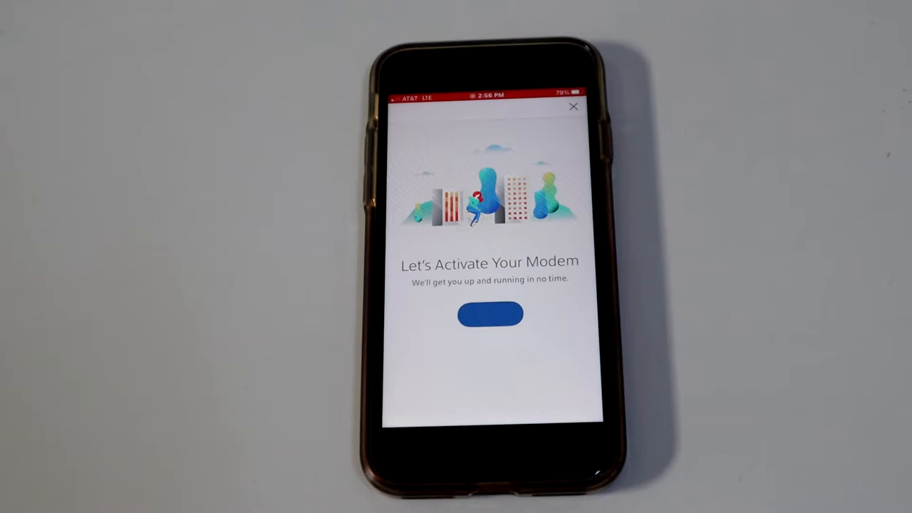
click(490, 315)
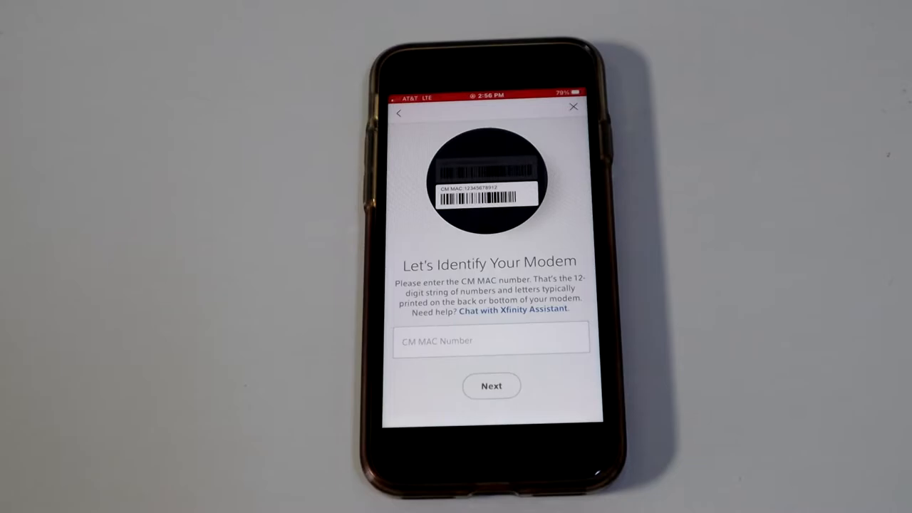
Step: Enter the modem's CM MAC number and continue with Next
click(490, 340)
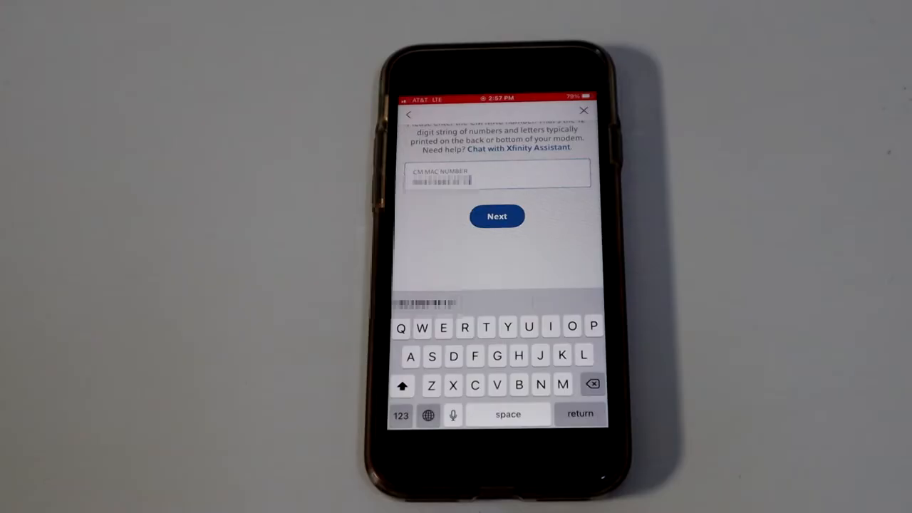
click(496, 216)
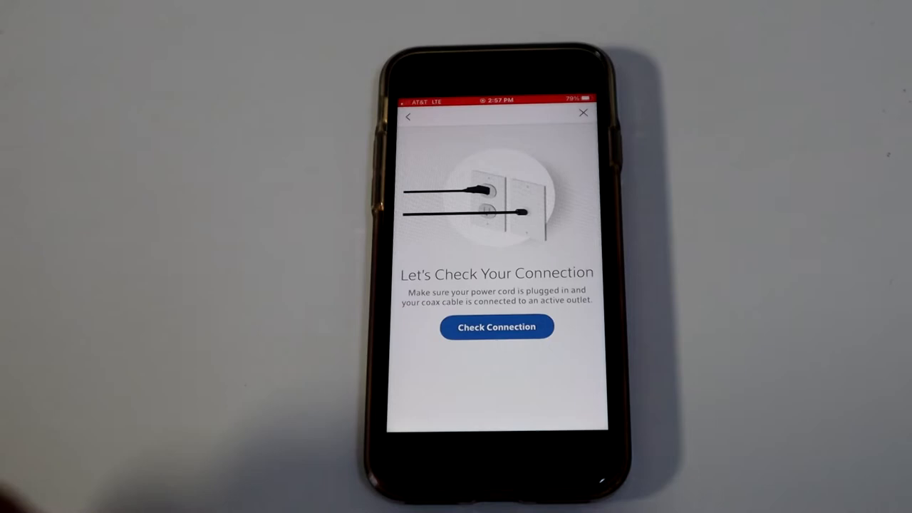
Step: Run Check Connection so the 'We're Activating Your Service' screen appears
click(496, 326)
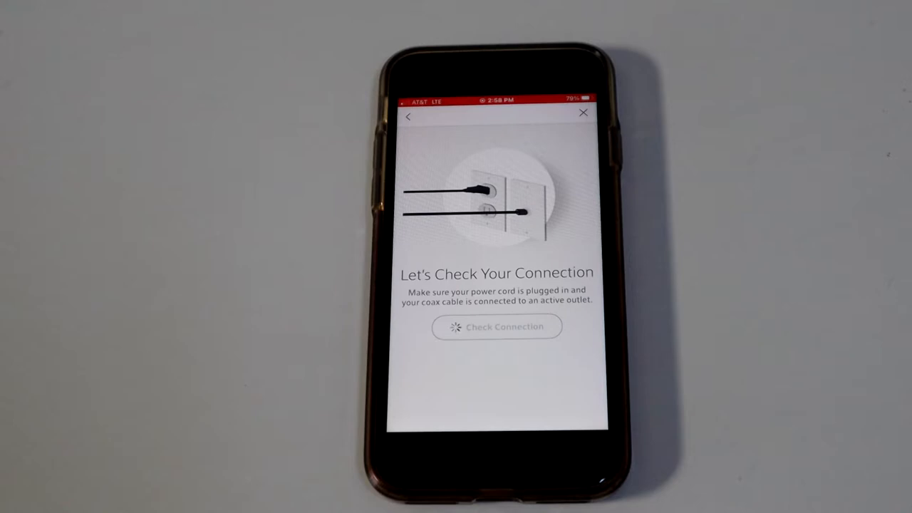
click(495, 327)
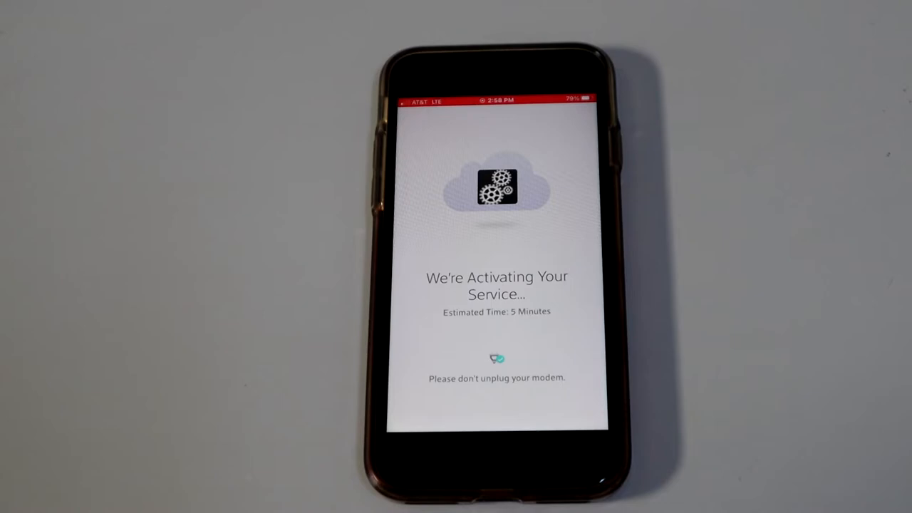